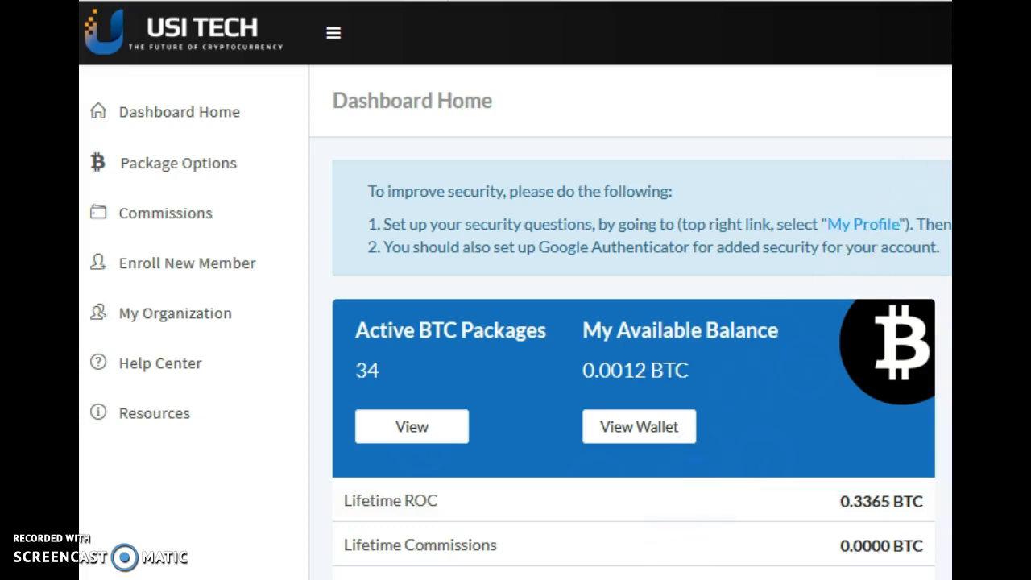
pyautogui.moveTo(861, 512)
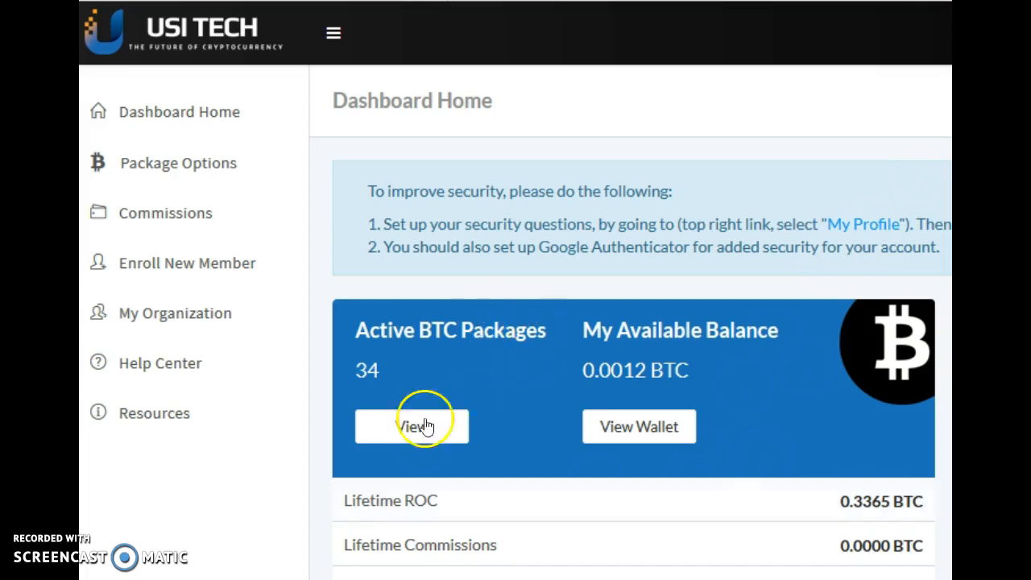
pyautogui.moveTo(417, 522)
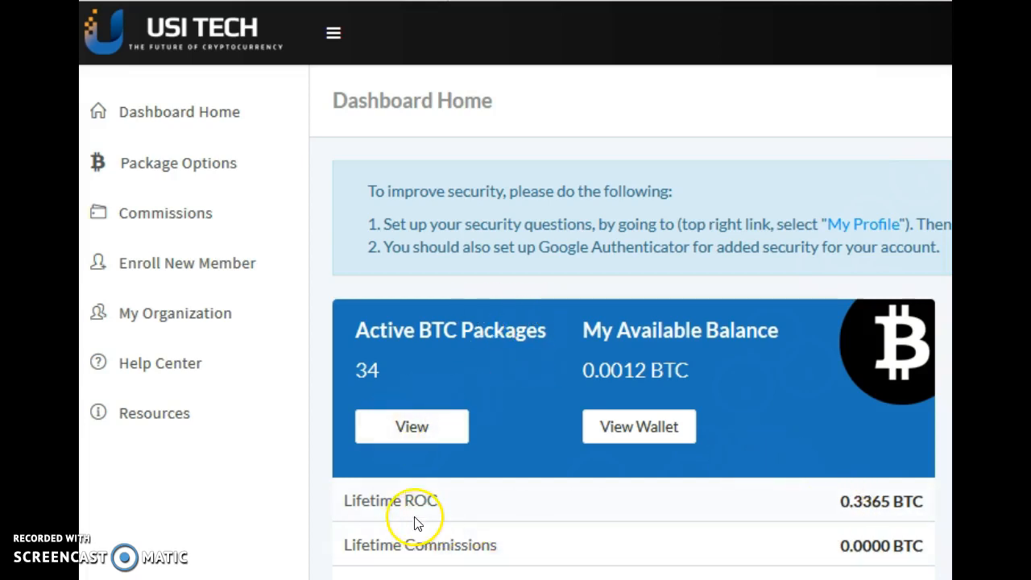
pyautogui.moveTo(902, 531)
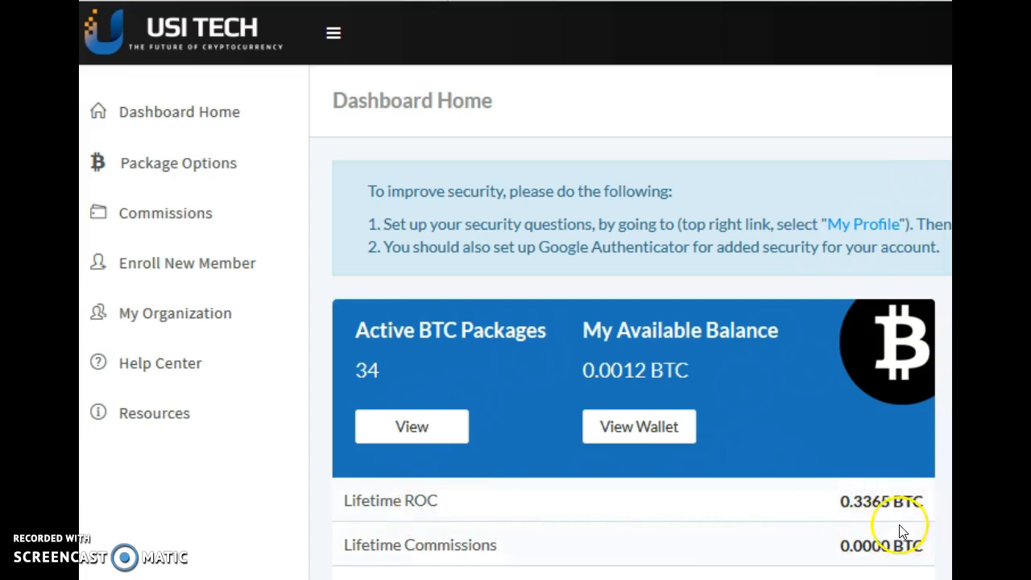
pyautogui.moveTo(862, 513)
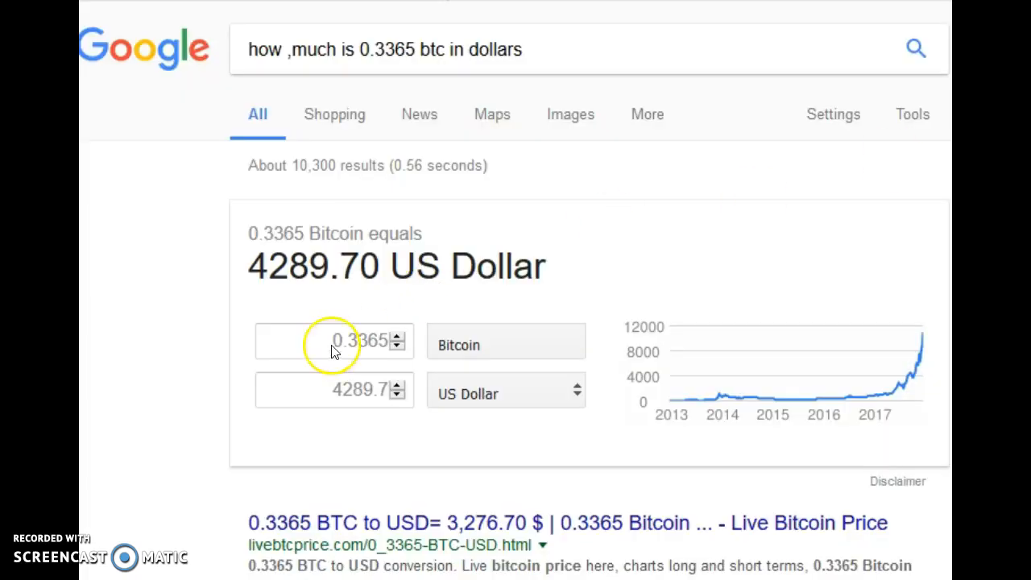
pyautogui.moveTo(330, 273)
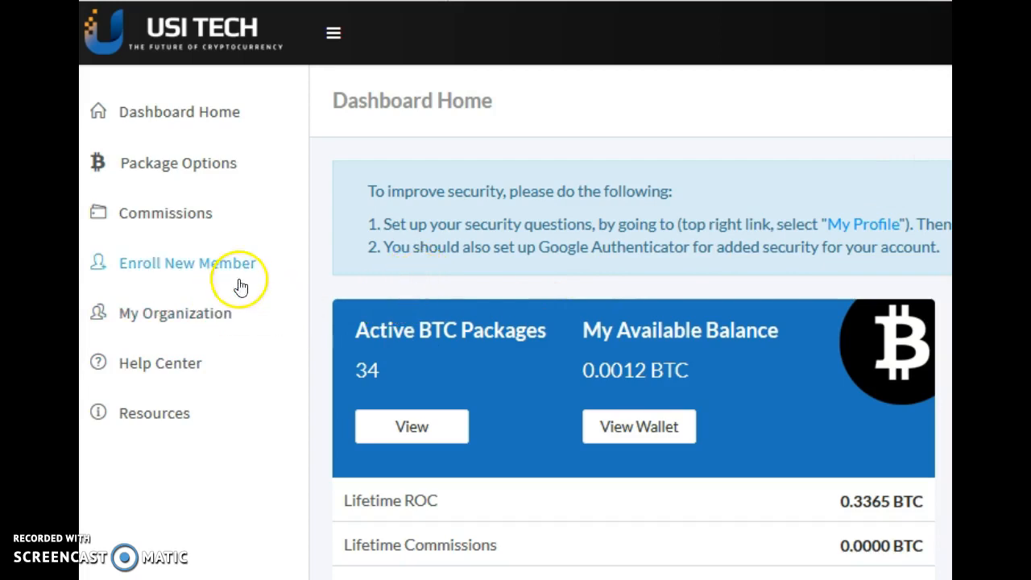
pyautogui.moveTo(358, 254)
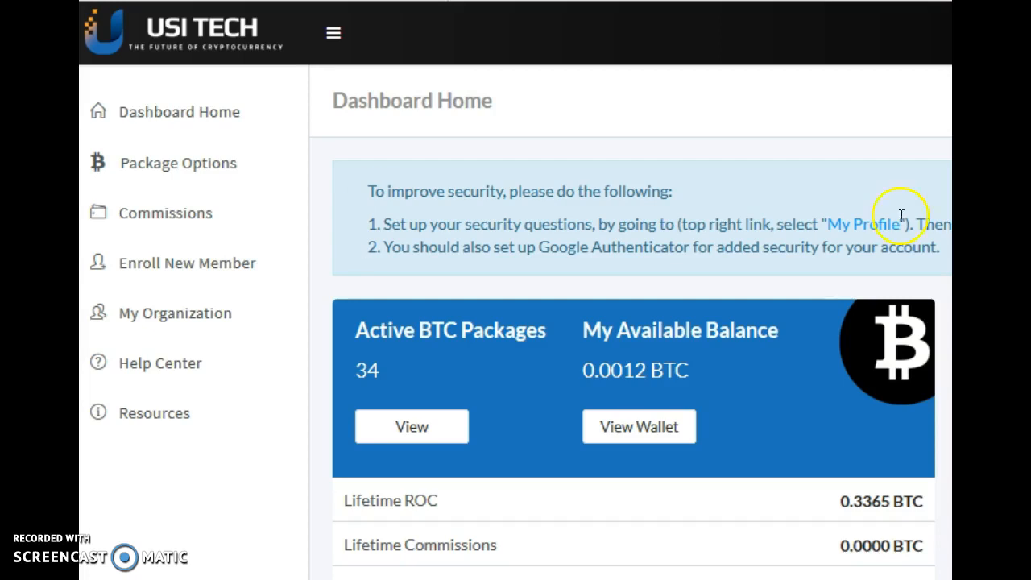
pyautogui.moveTo(900, 216)
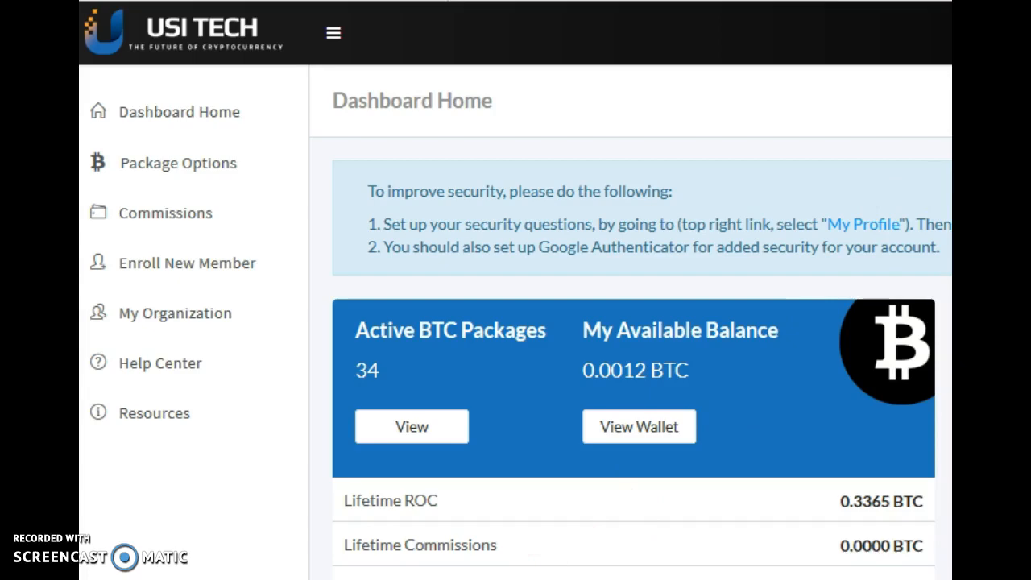